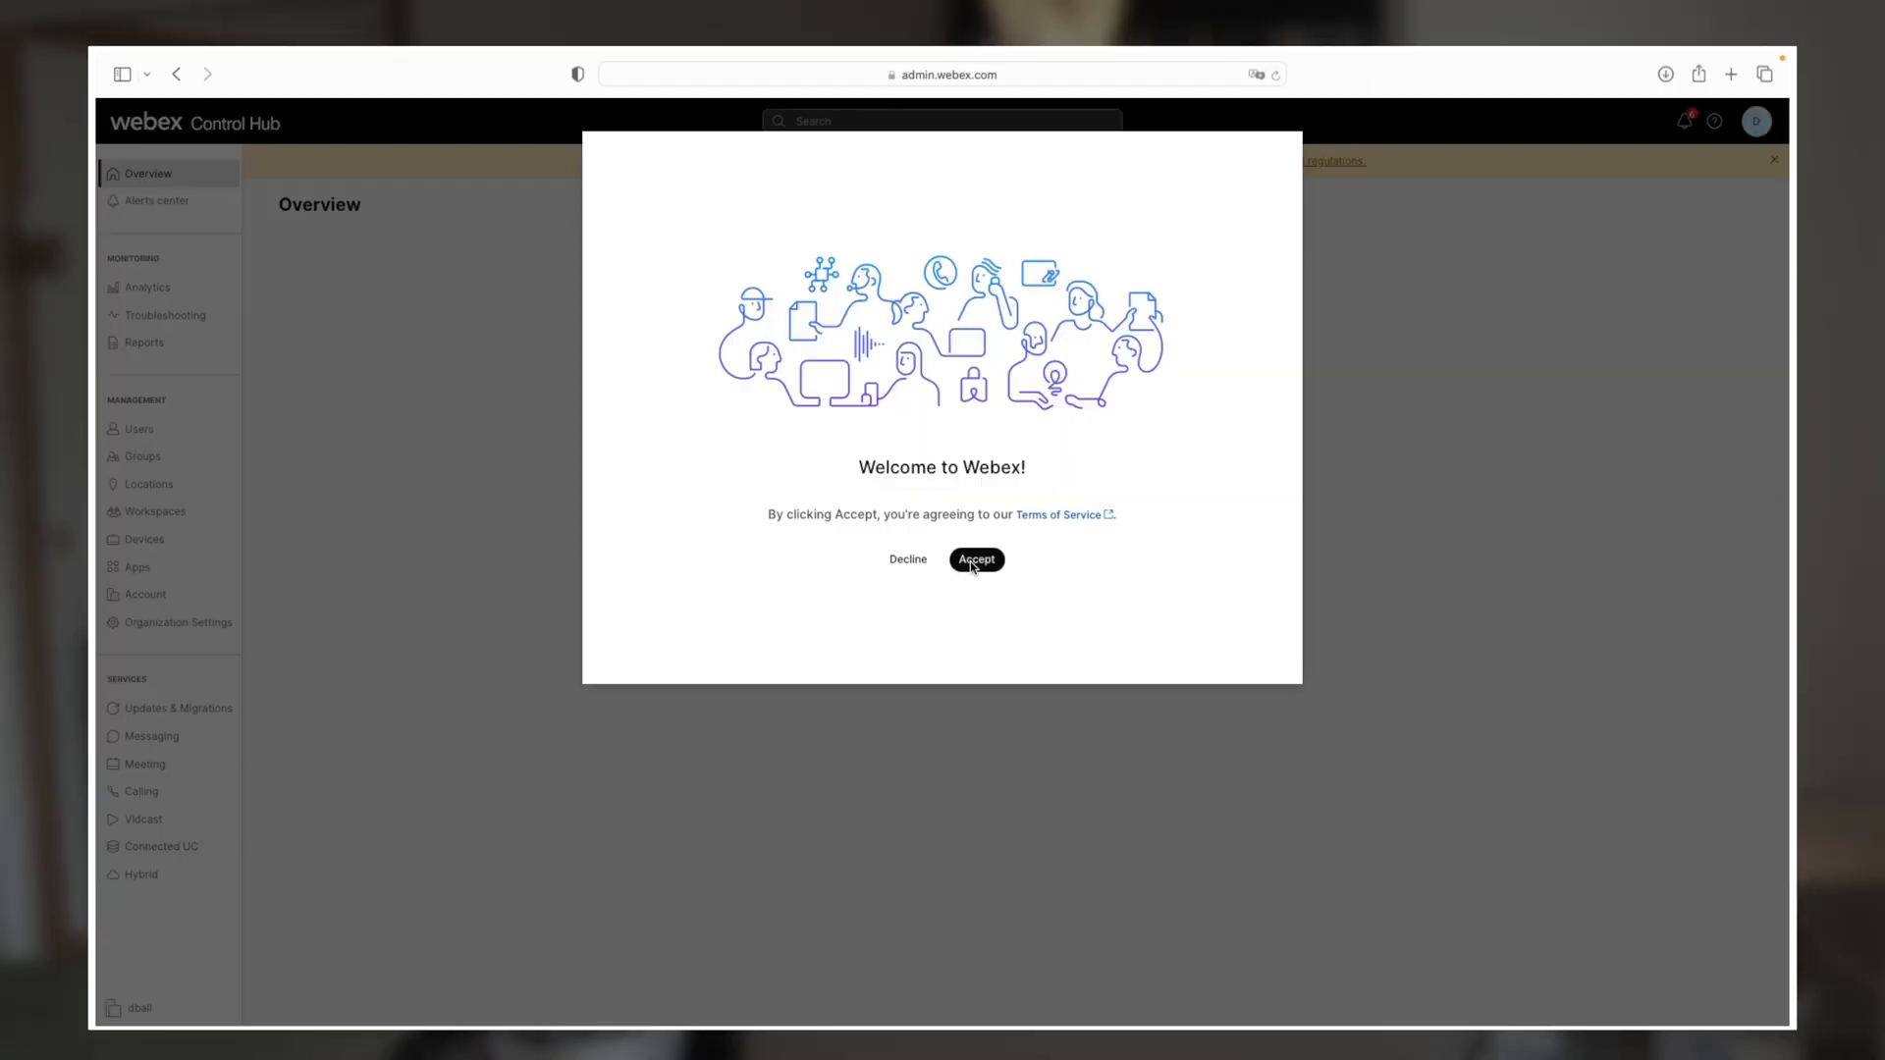
Accept the Webex terms and submit the profile as a 1–50 user Technology organization
left_click(975, 559)
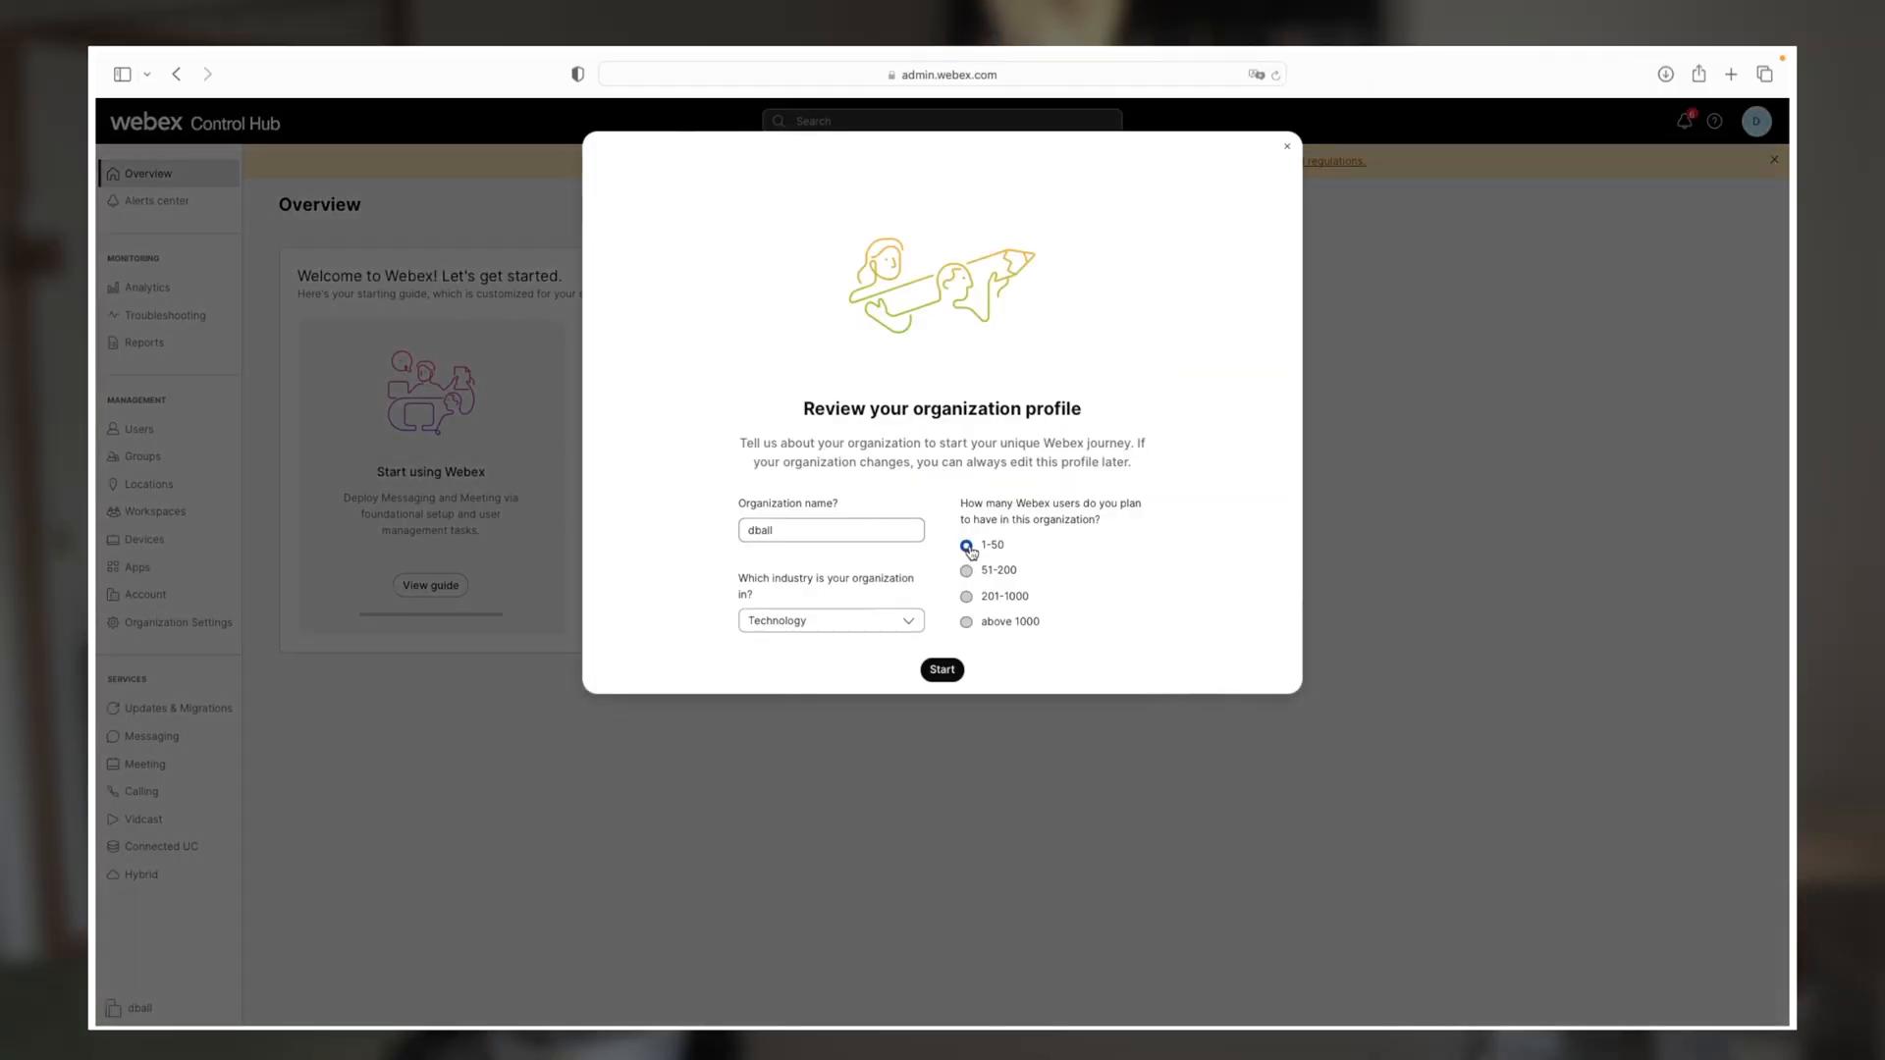
left_click(942, 669)
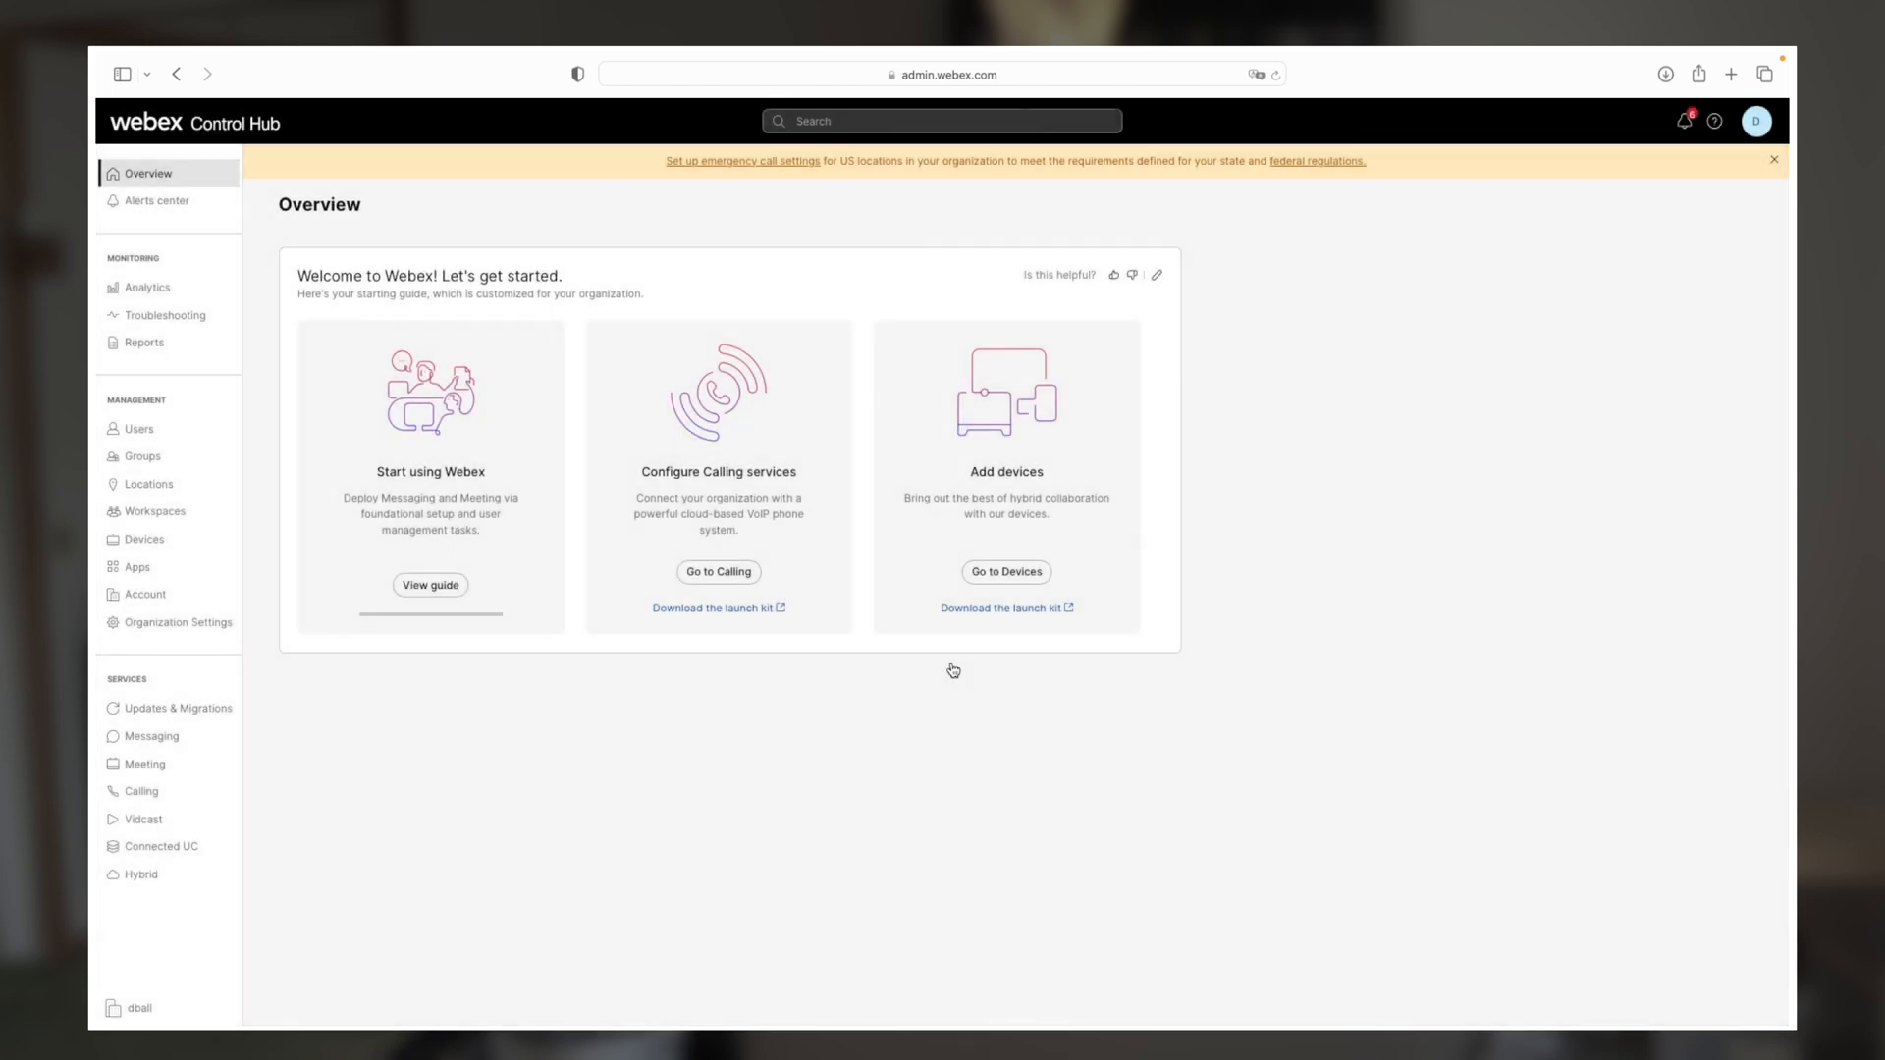
left_click(178, 708)
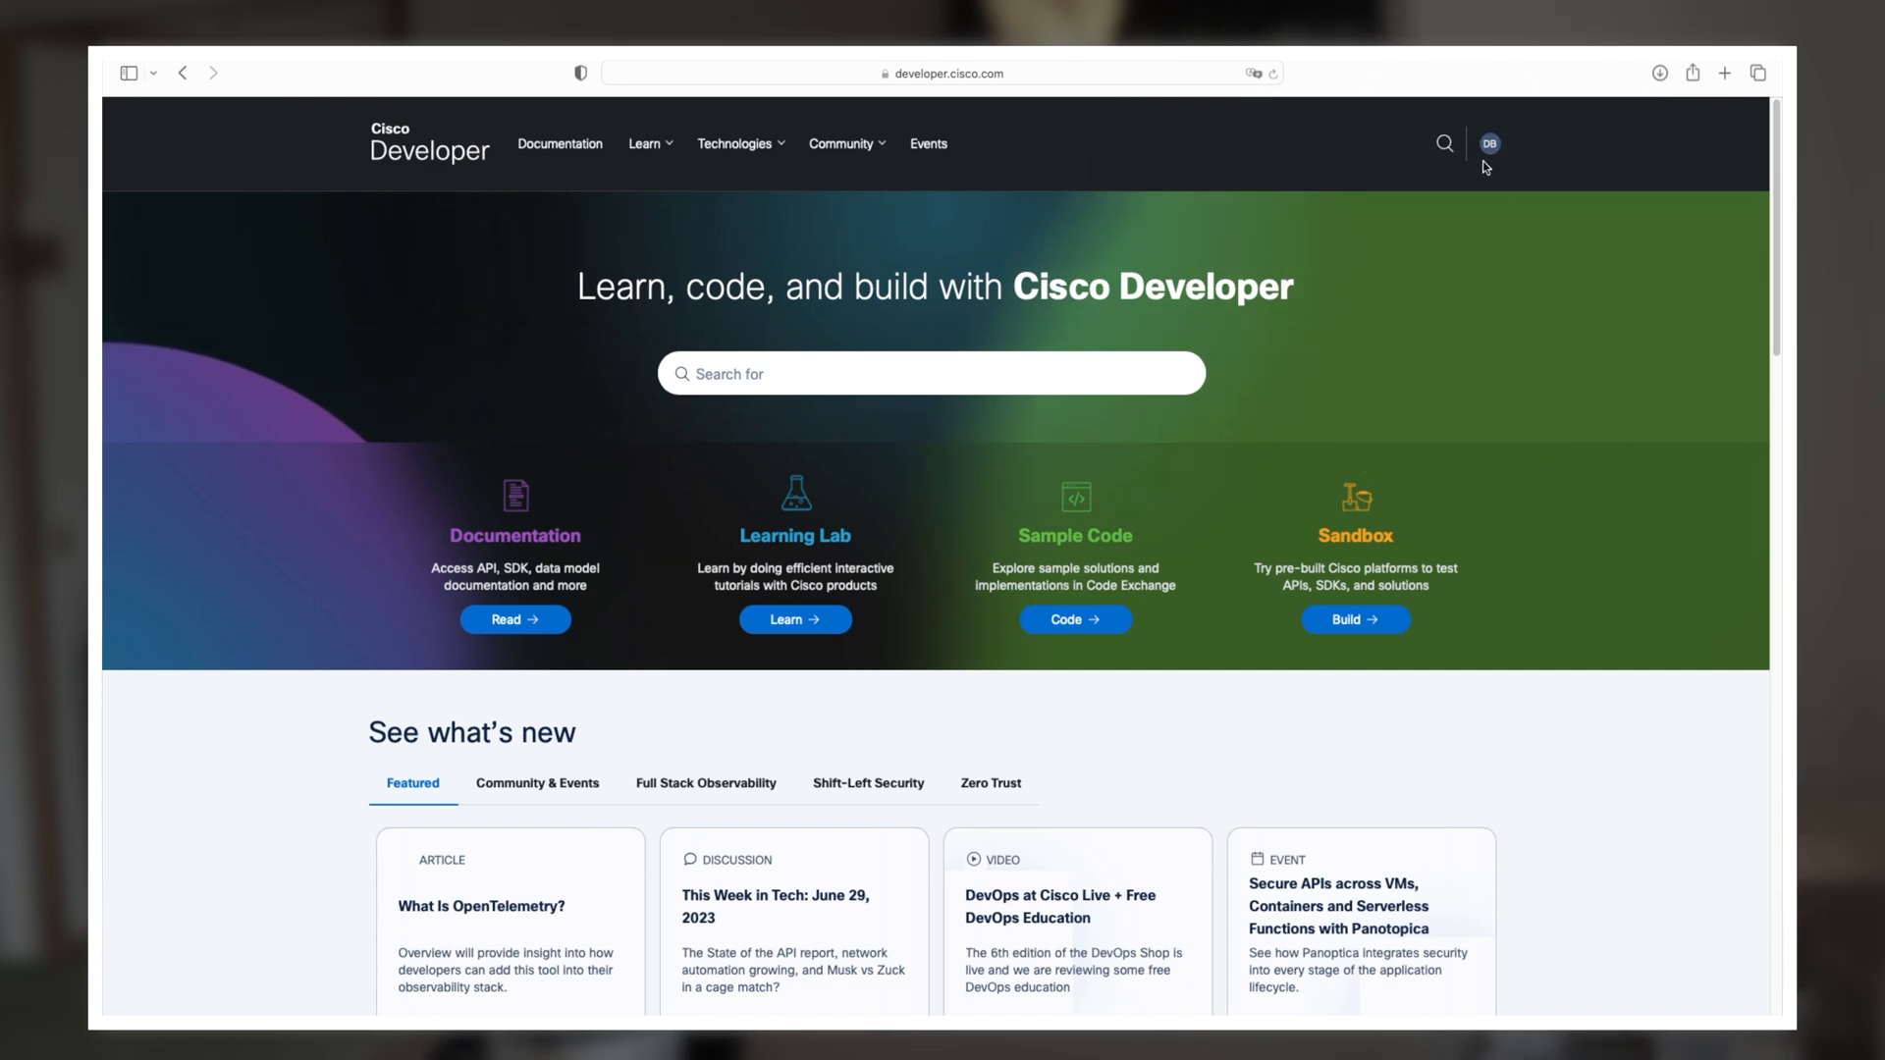
Open the Webex Sandbox lab from the Collaboration catalog under Learn > Sandboxes
type("AppDynamics")
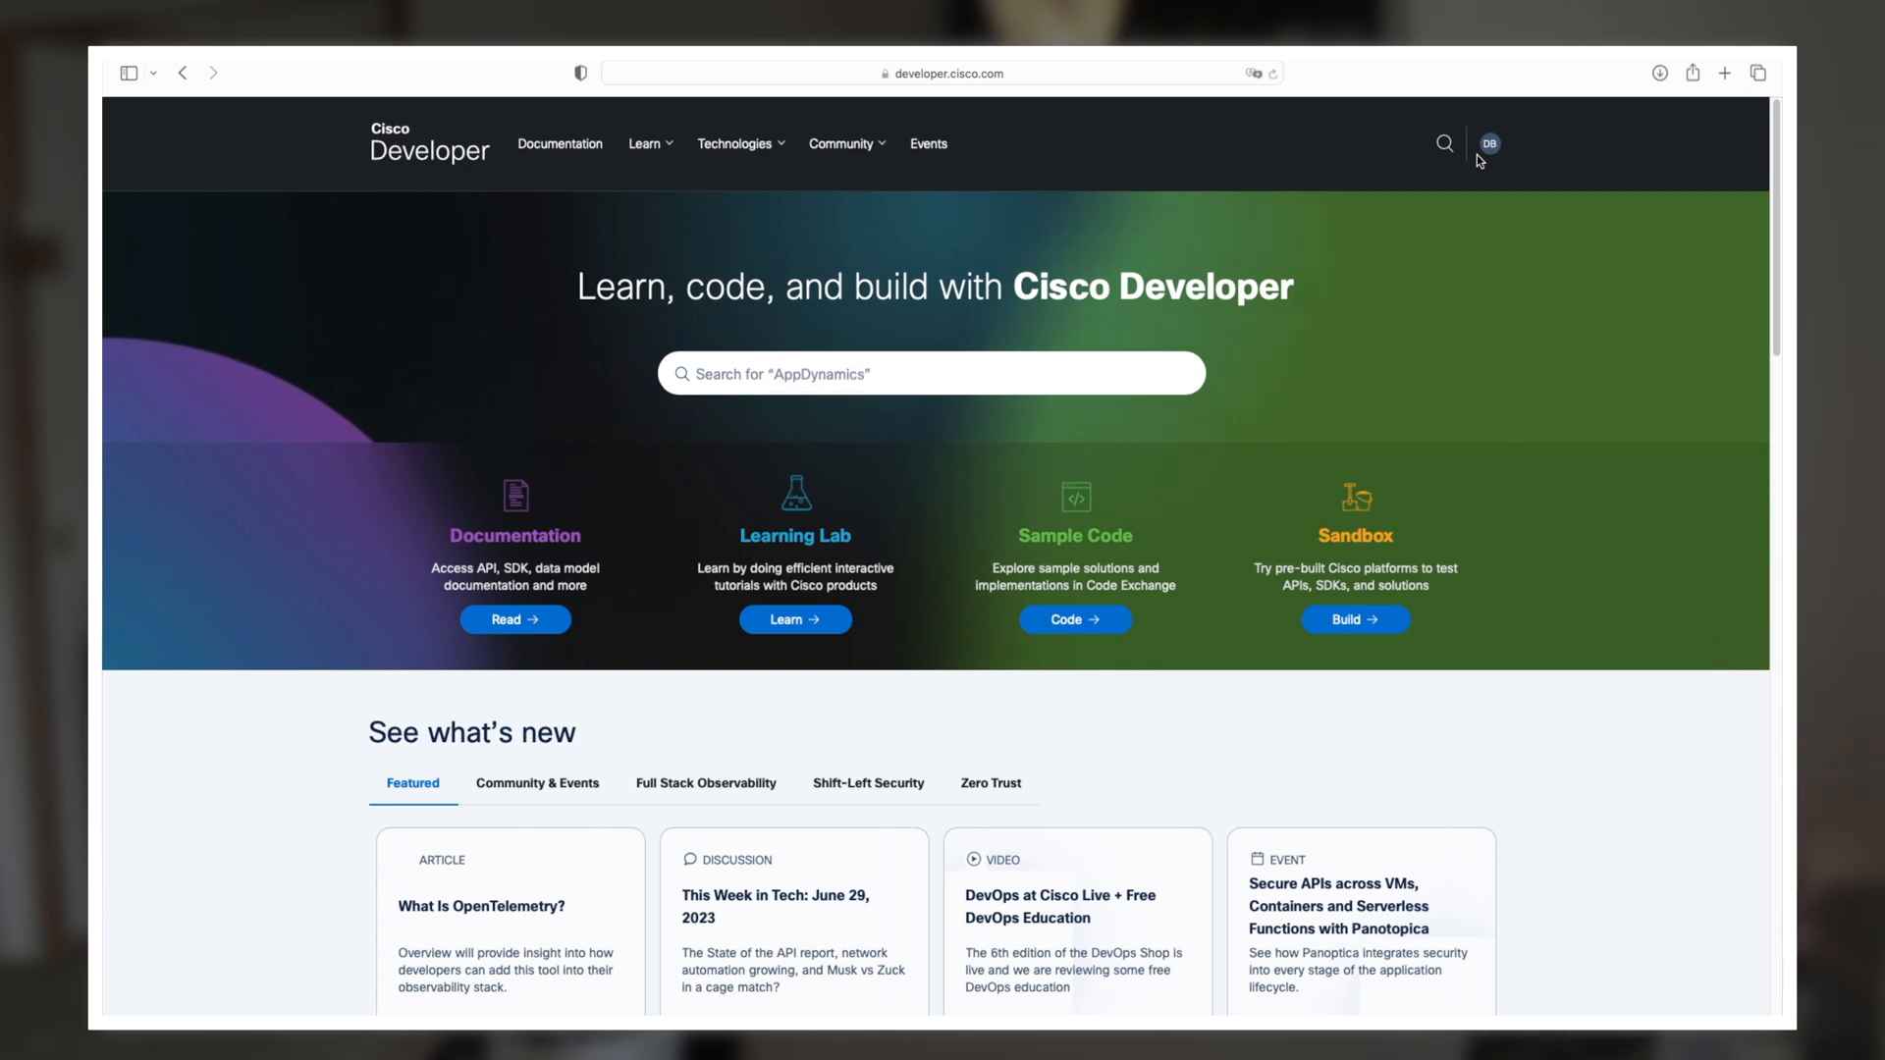
mouse_move(984, 169)
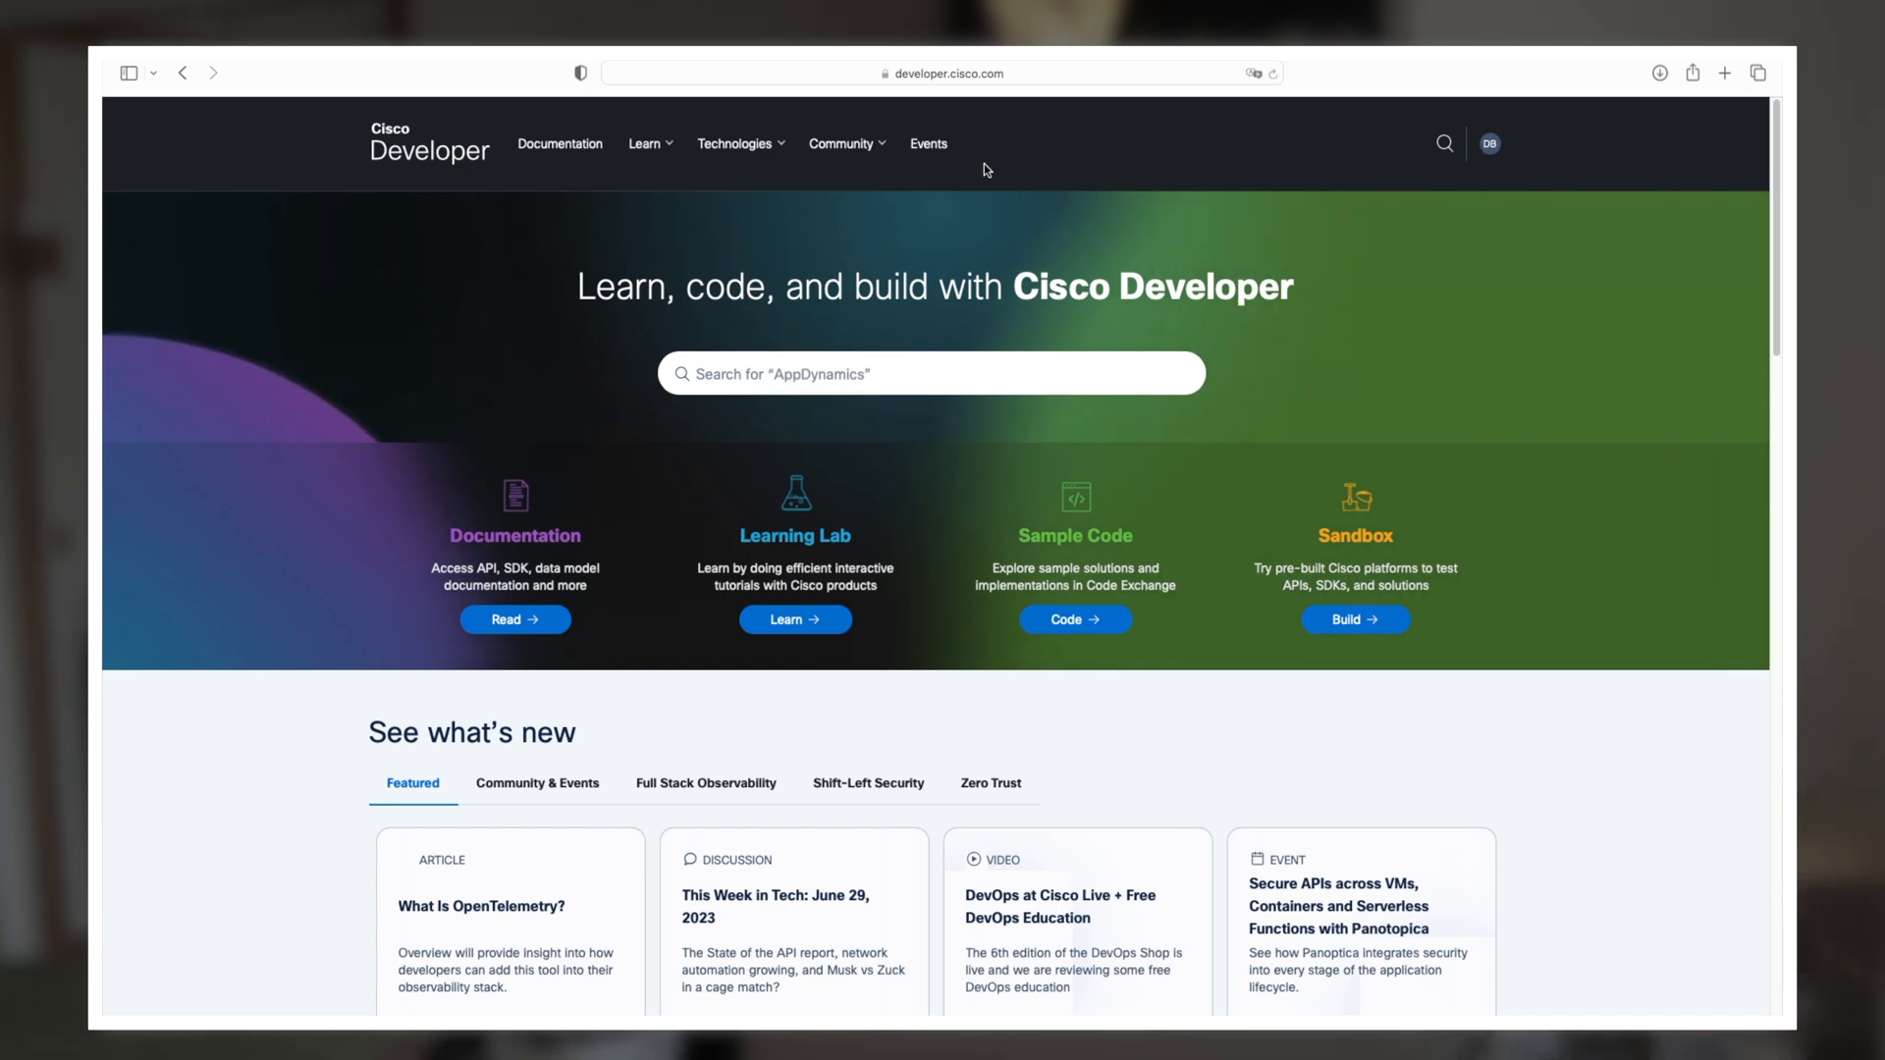
left_click(644, 143)
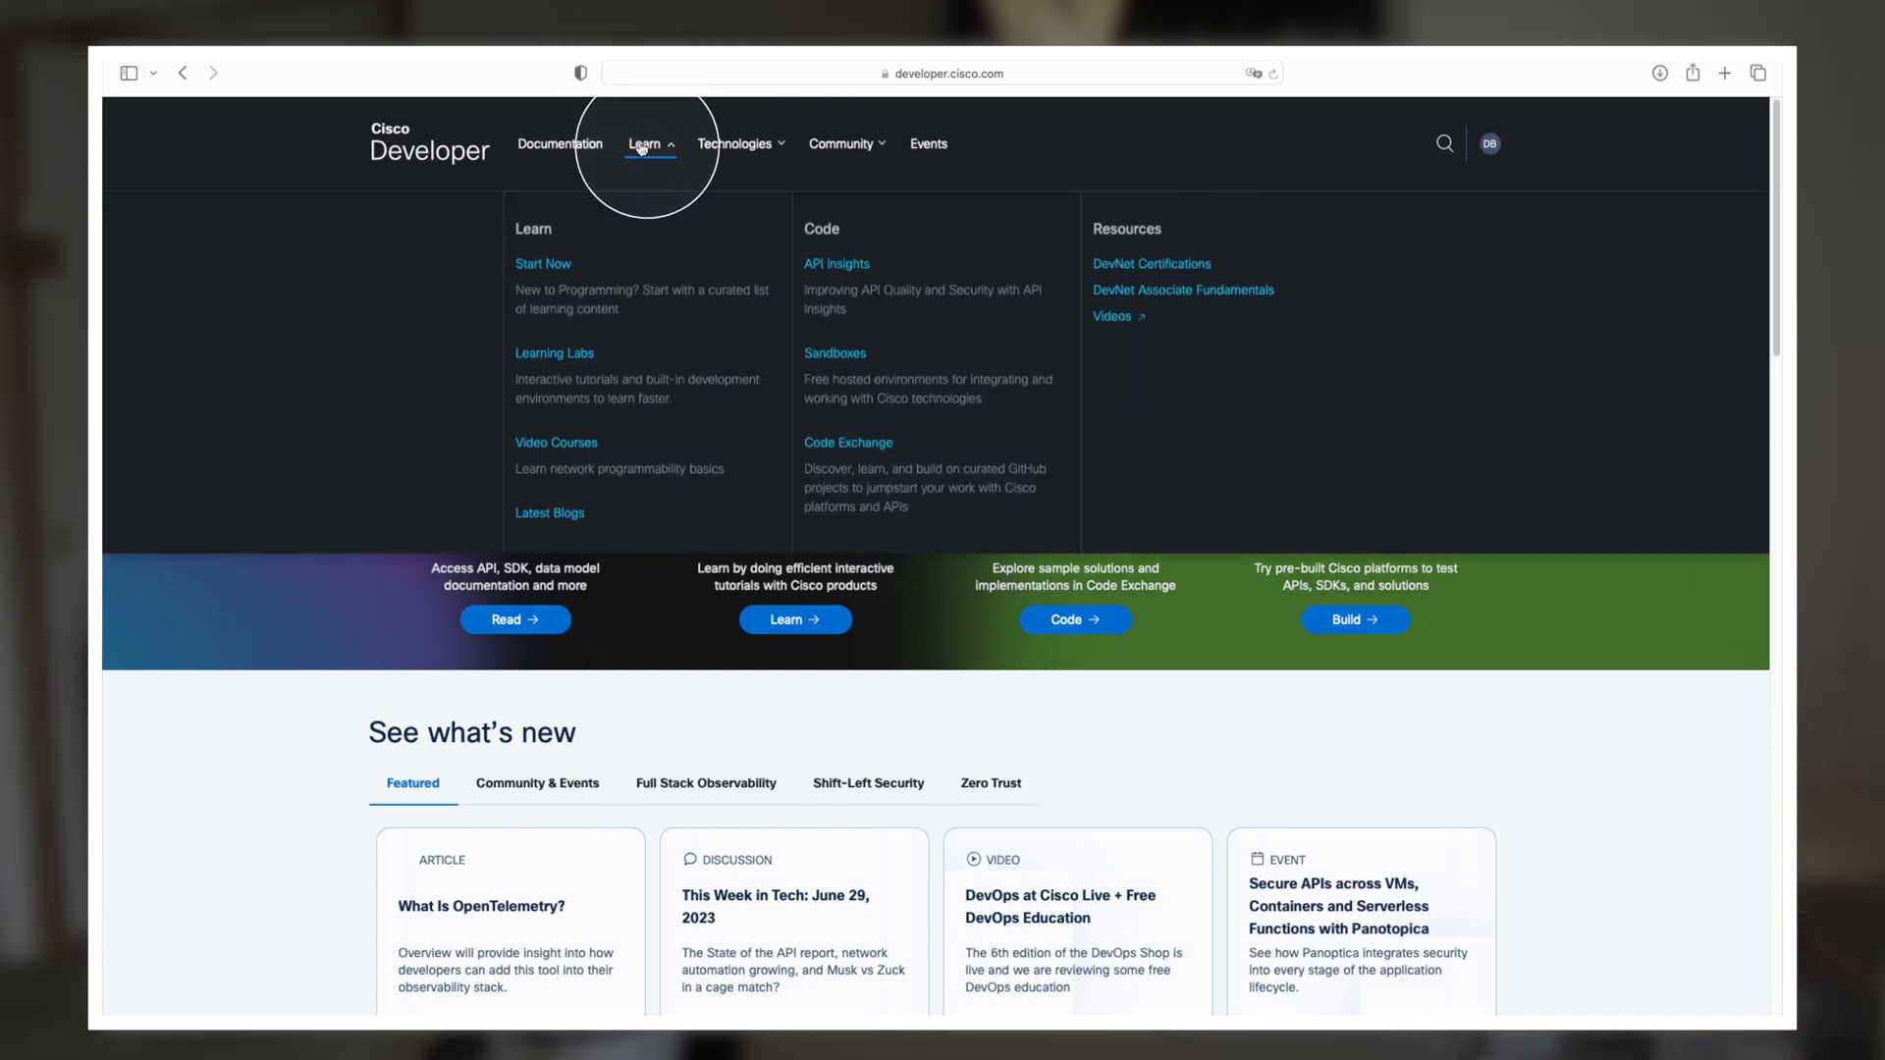
mouse_move(835, 352)
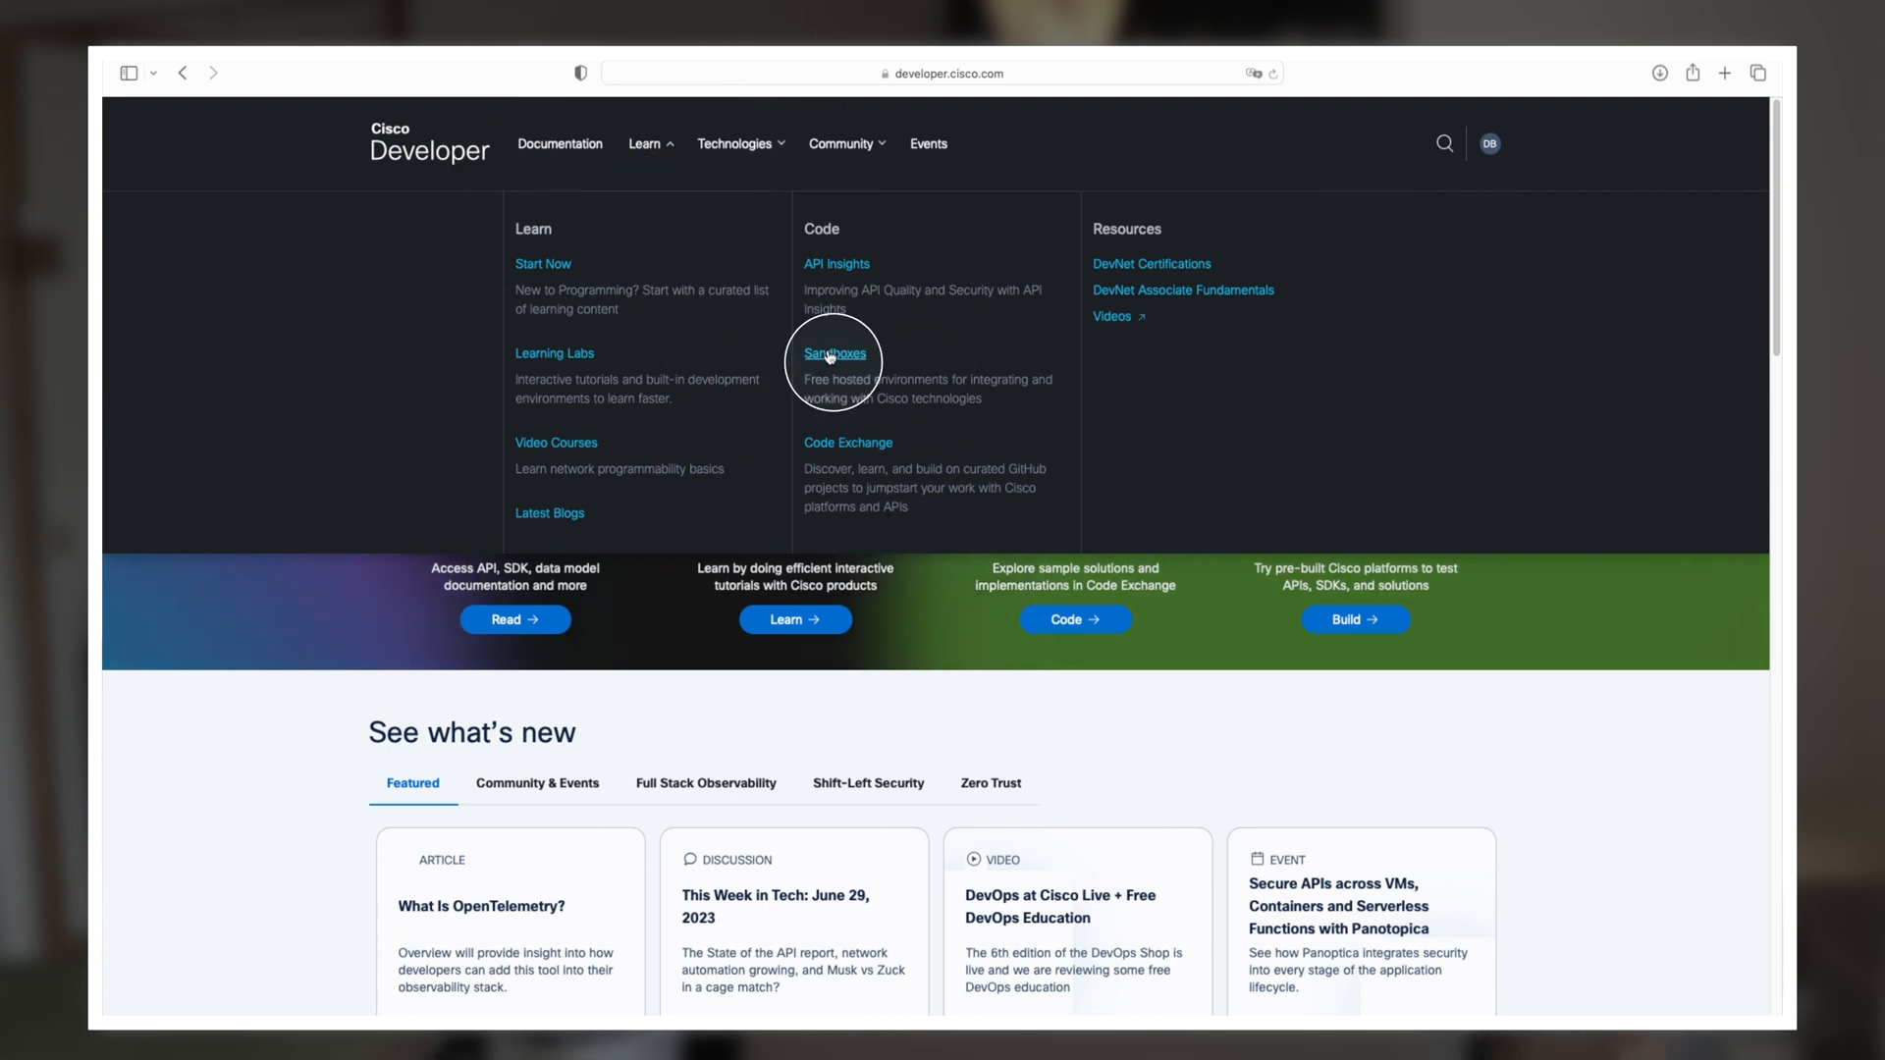
left_click(835, 353)
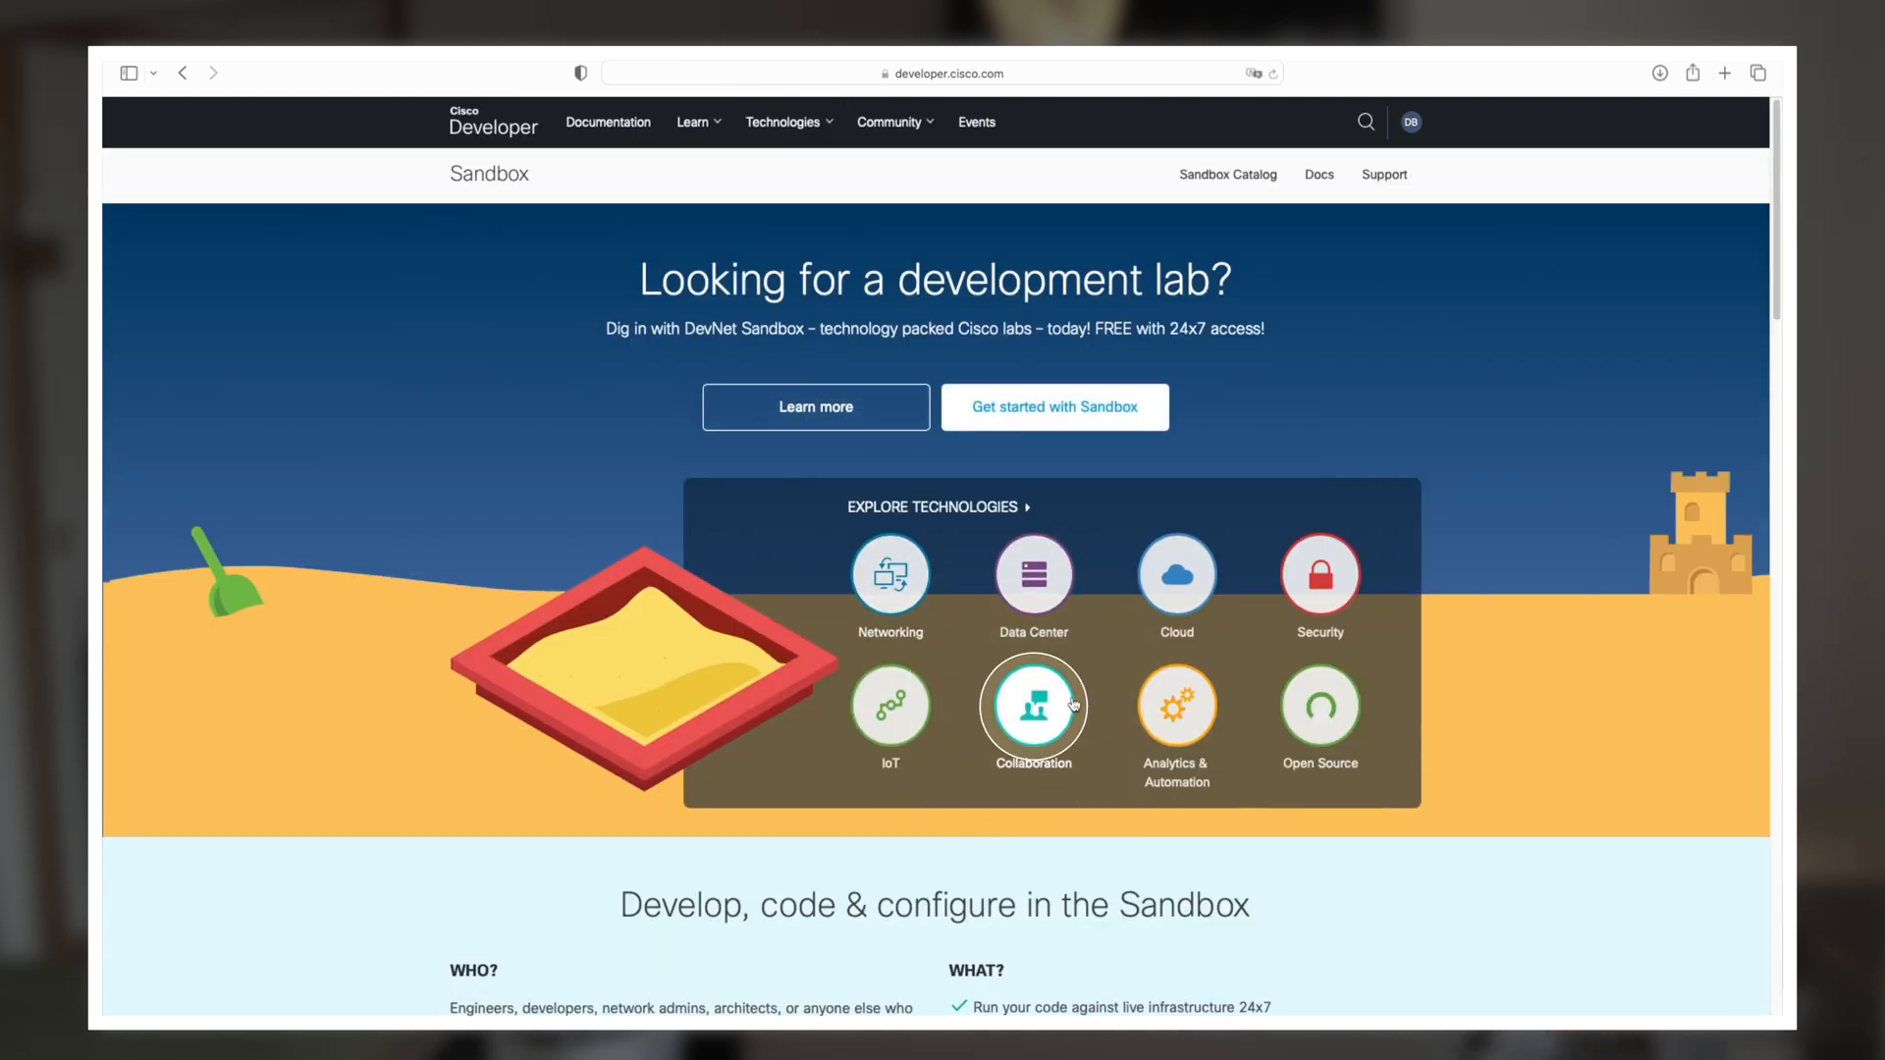
left_click(1032, 703)
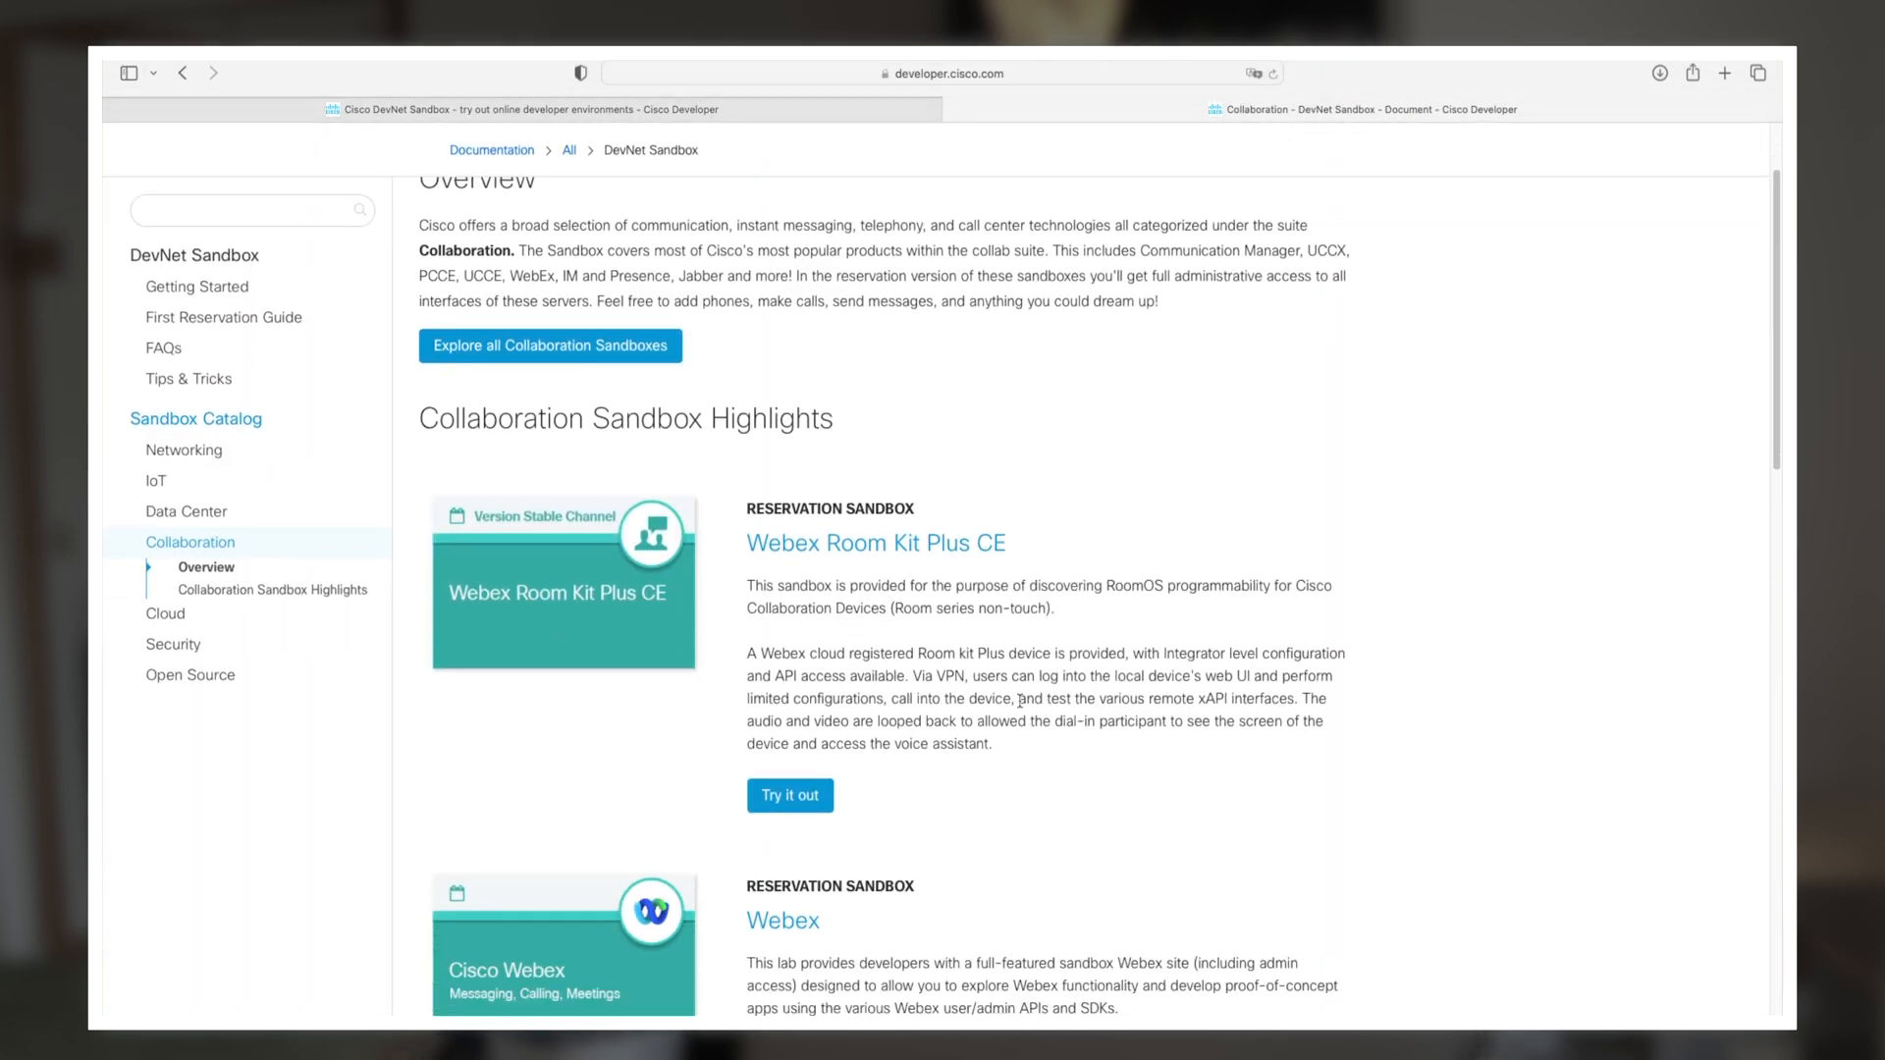
scroll("down", 3)
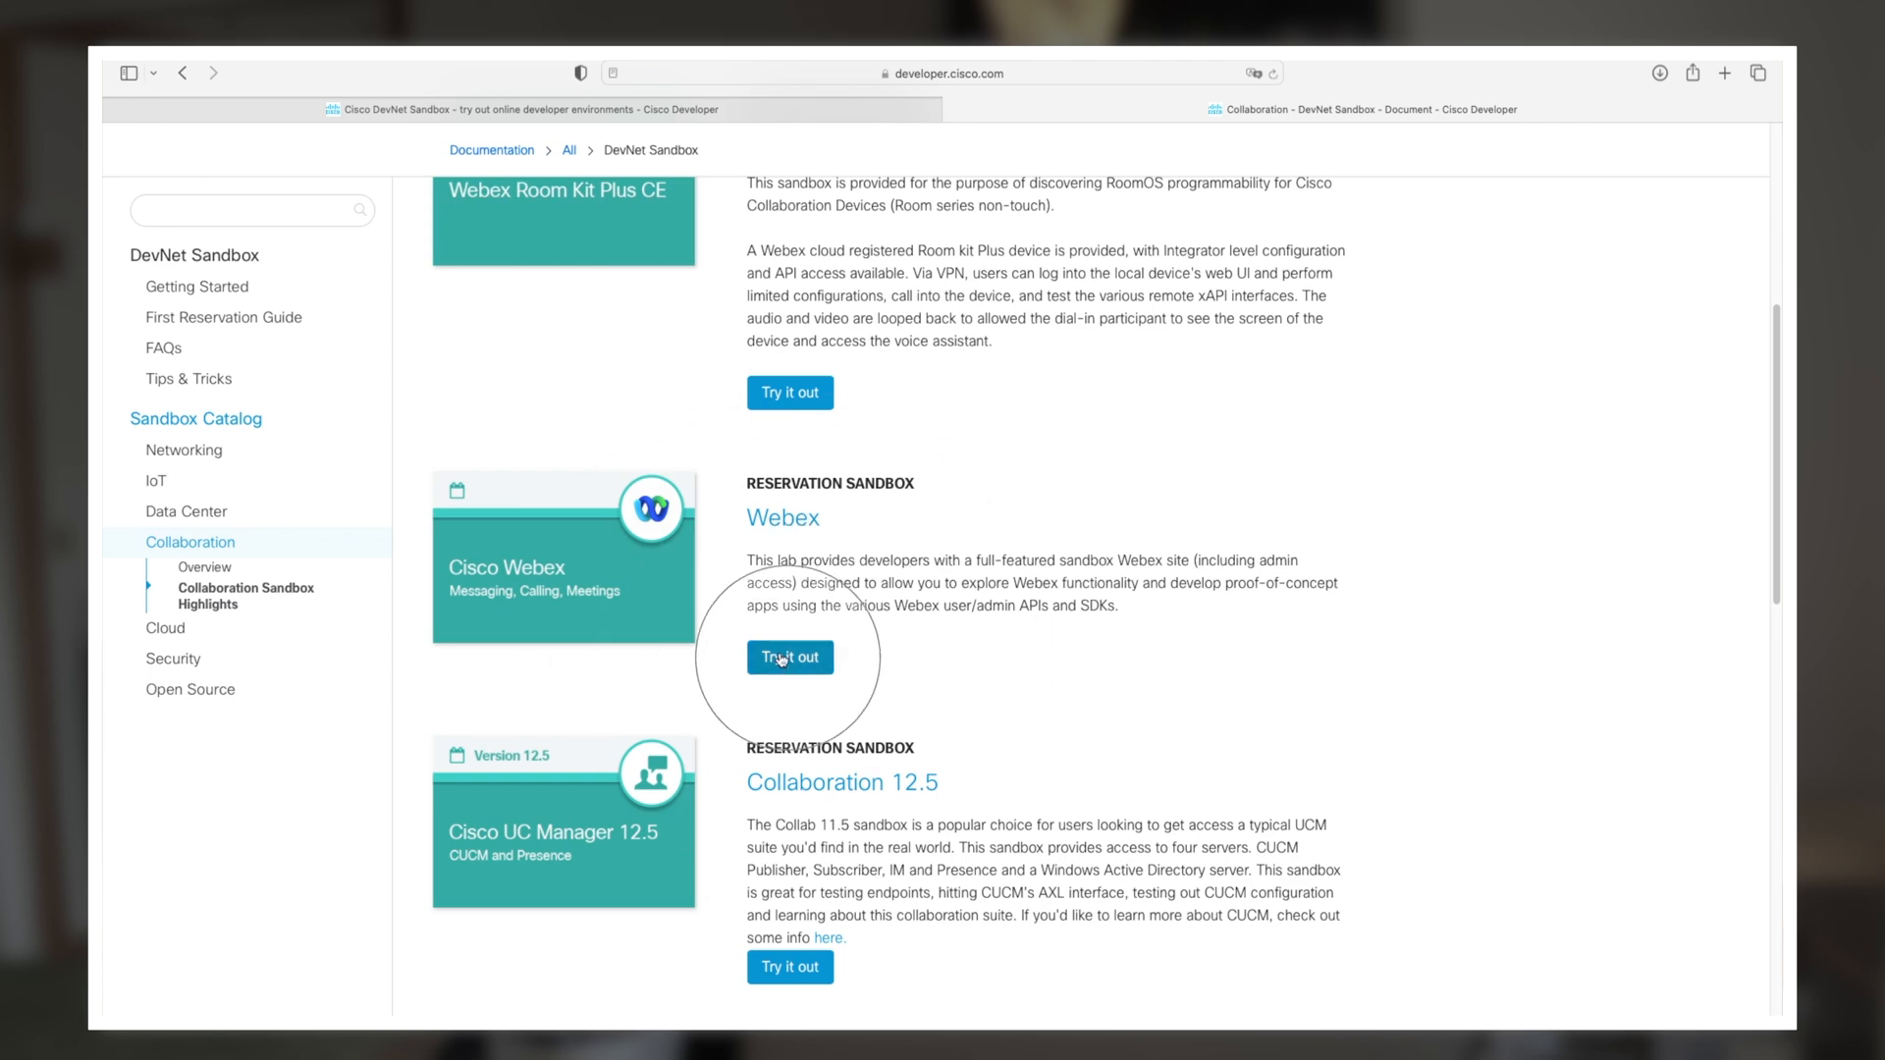
left_click(789, 657)
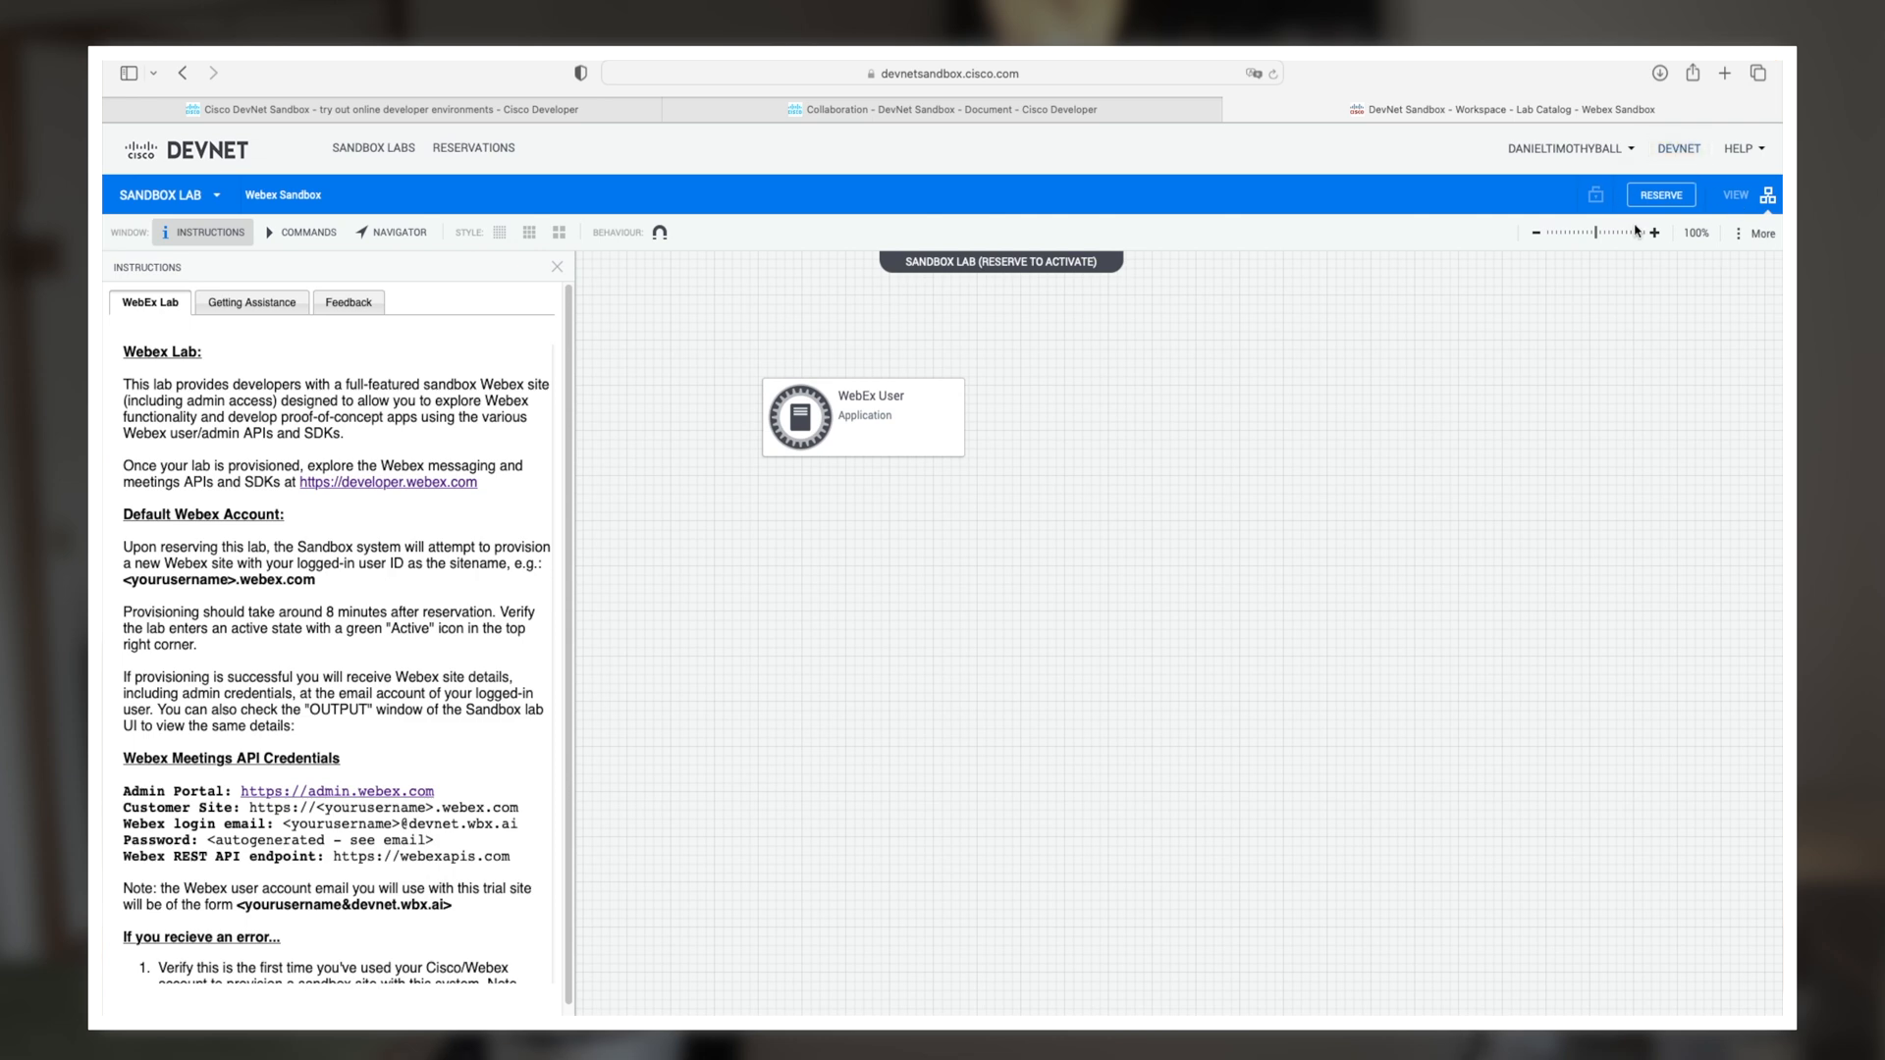
Reserve the Webex Sandbox lab with the default six-hour schedule
left_click(1660, 193)
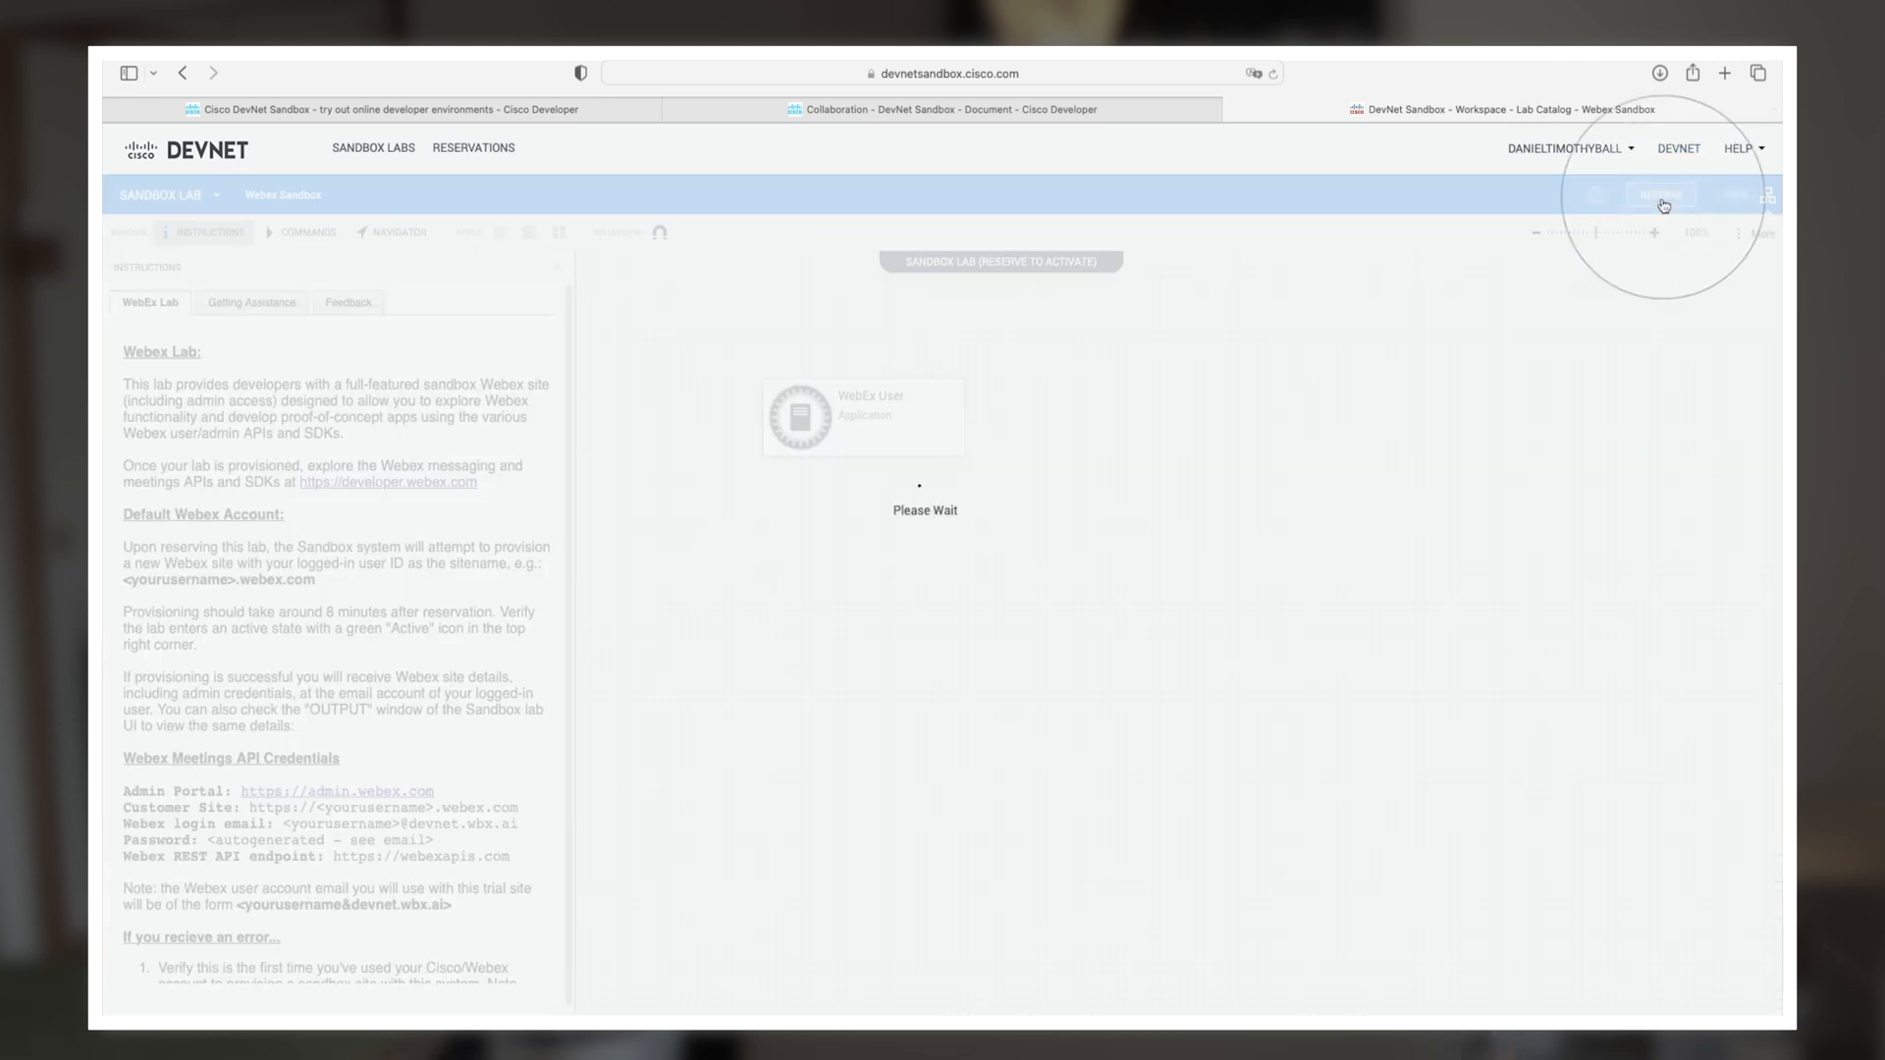
left_click(1663, 195)
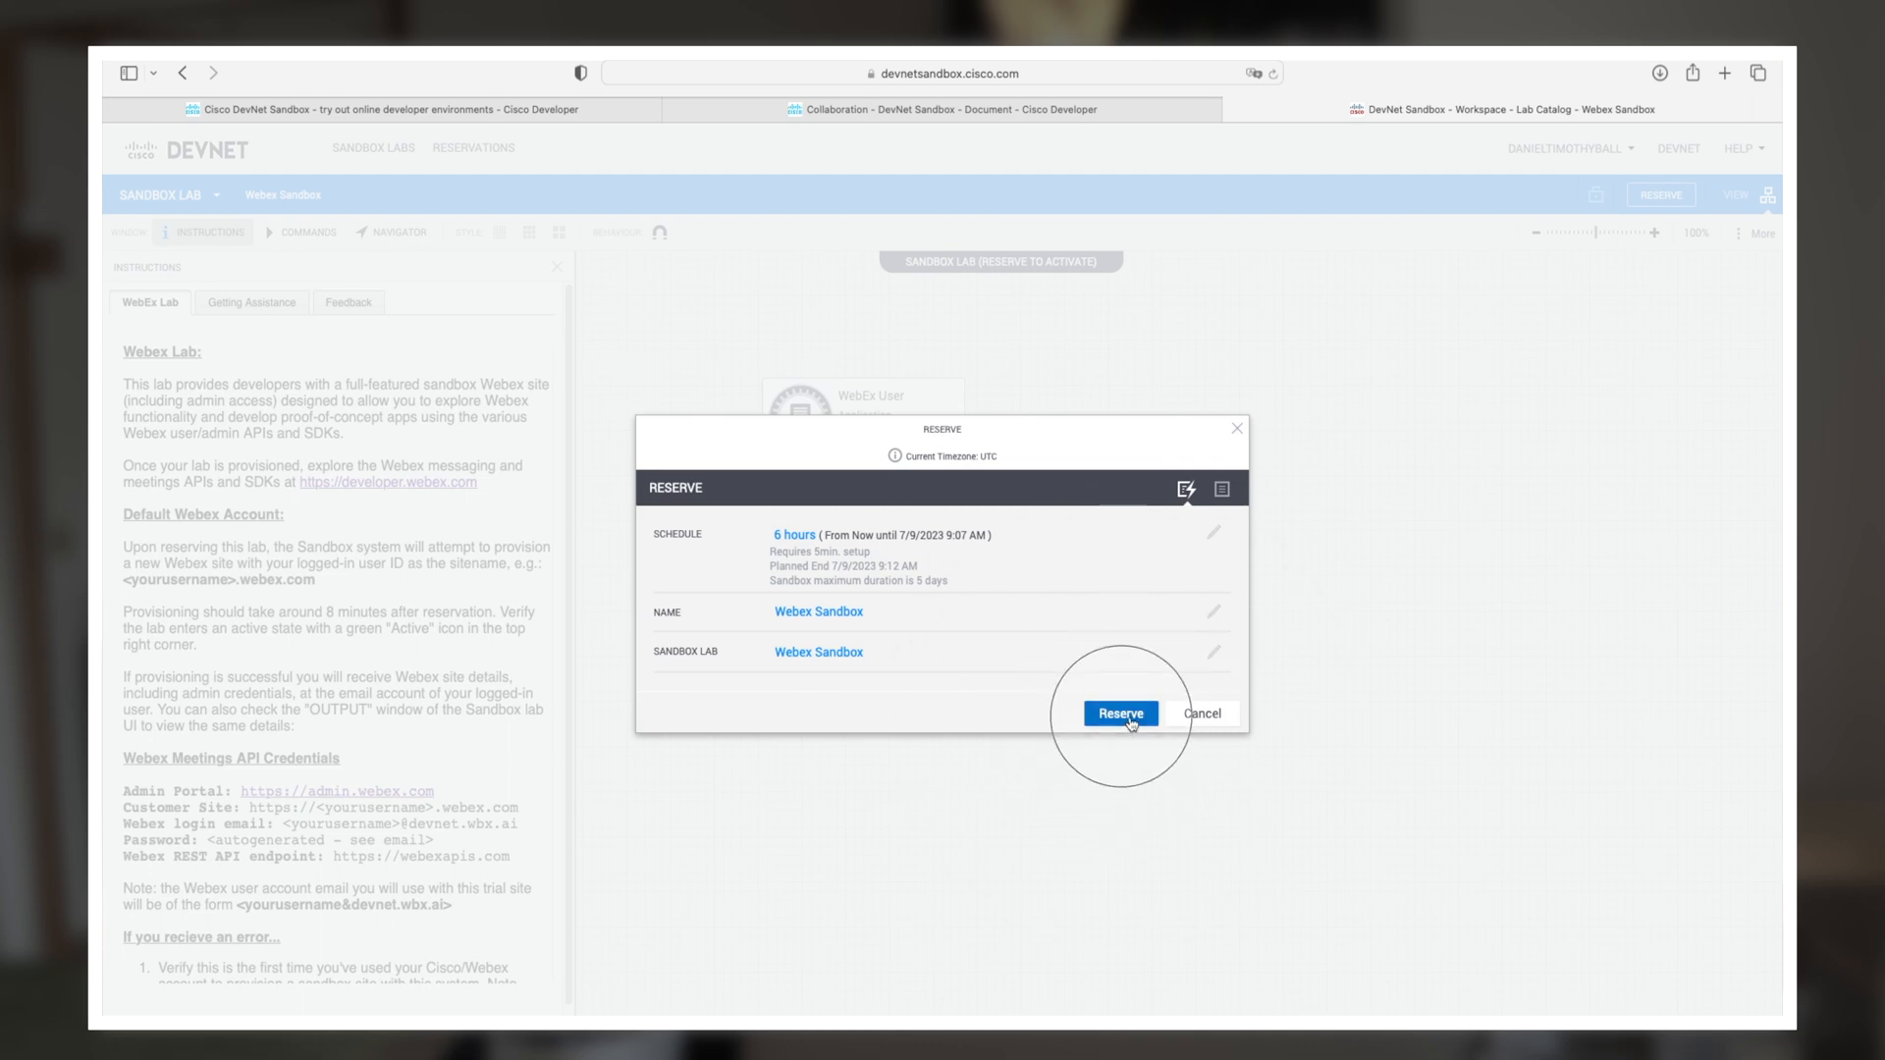
left_click(1119, 712)
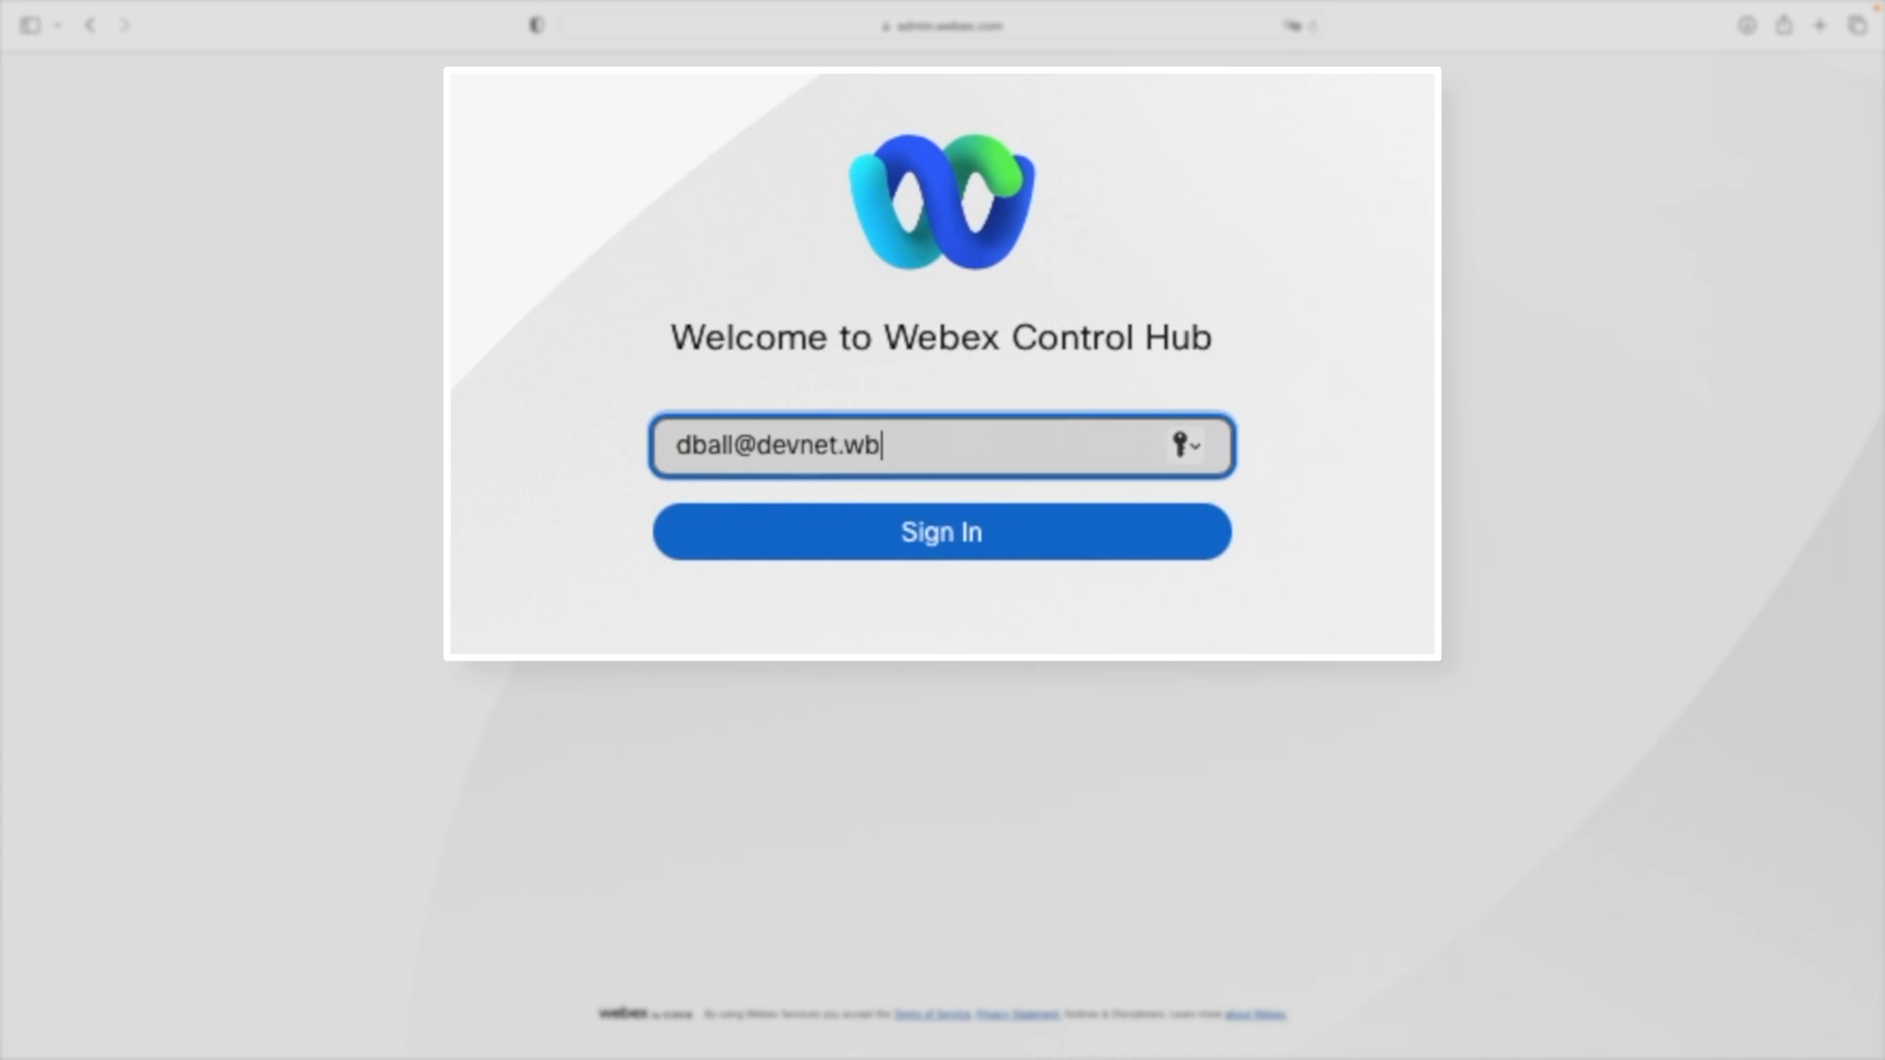
Submit the devnet admin email and enter the account password
left_click(942, 531)
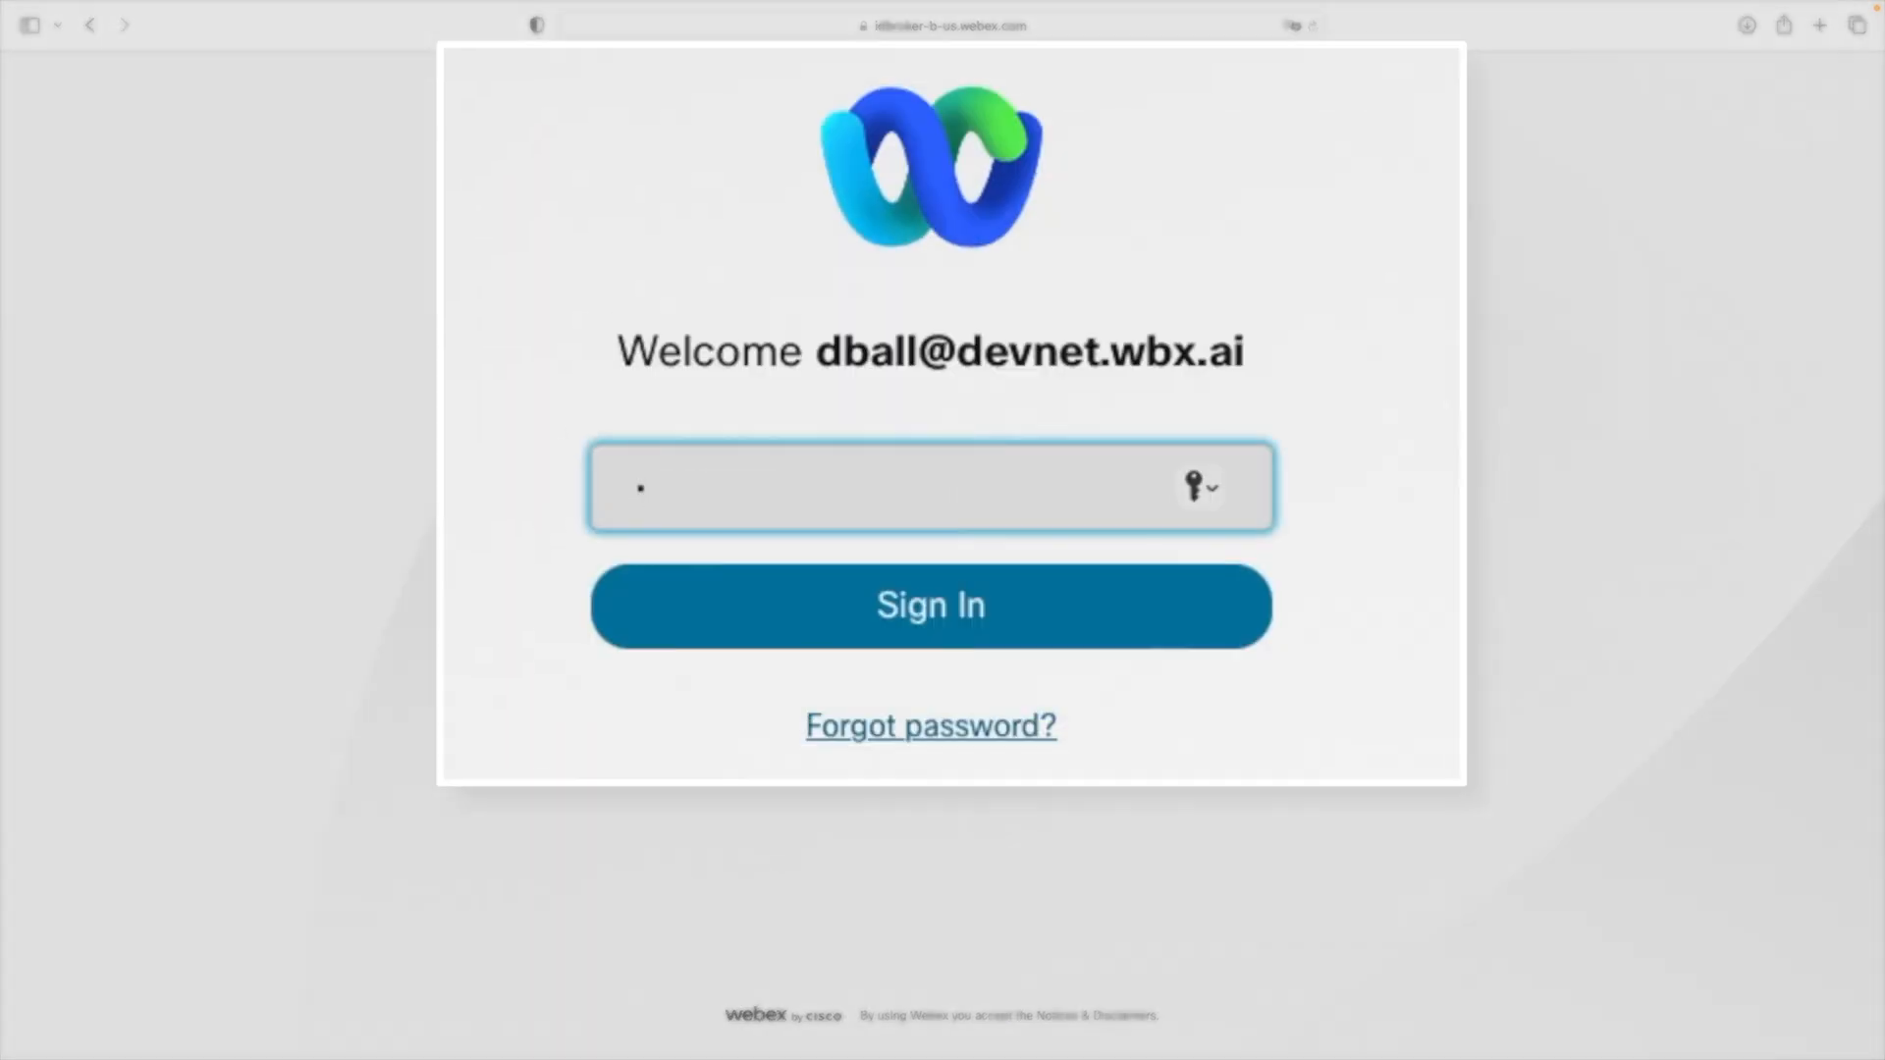
type("password")
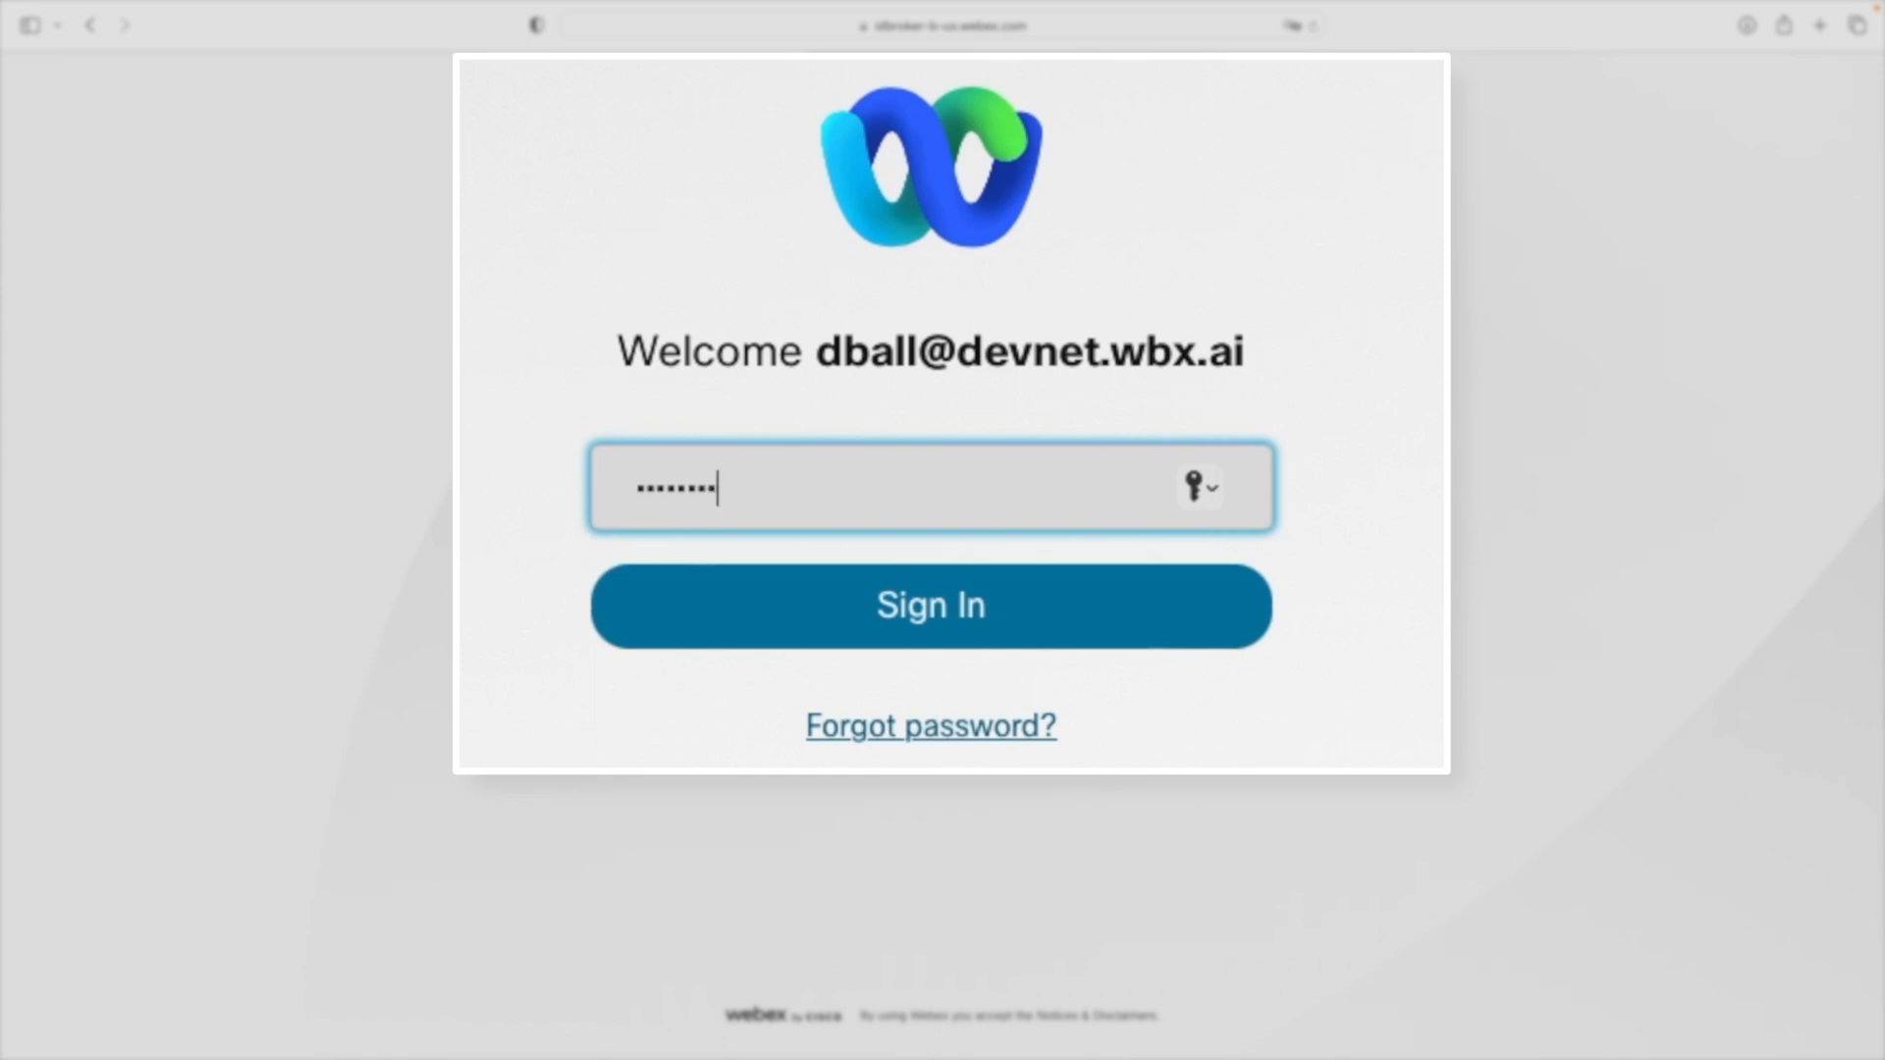